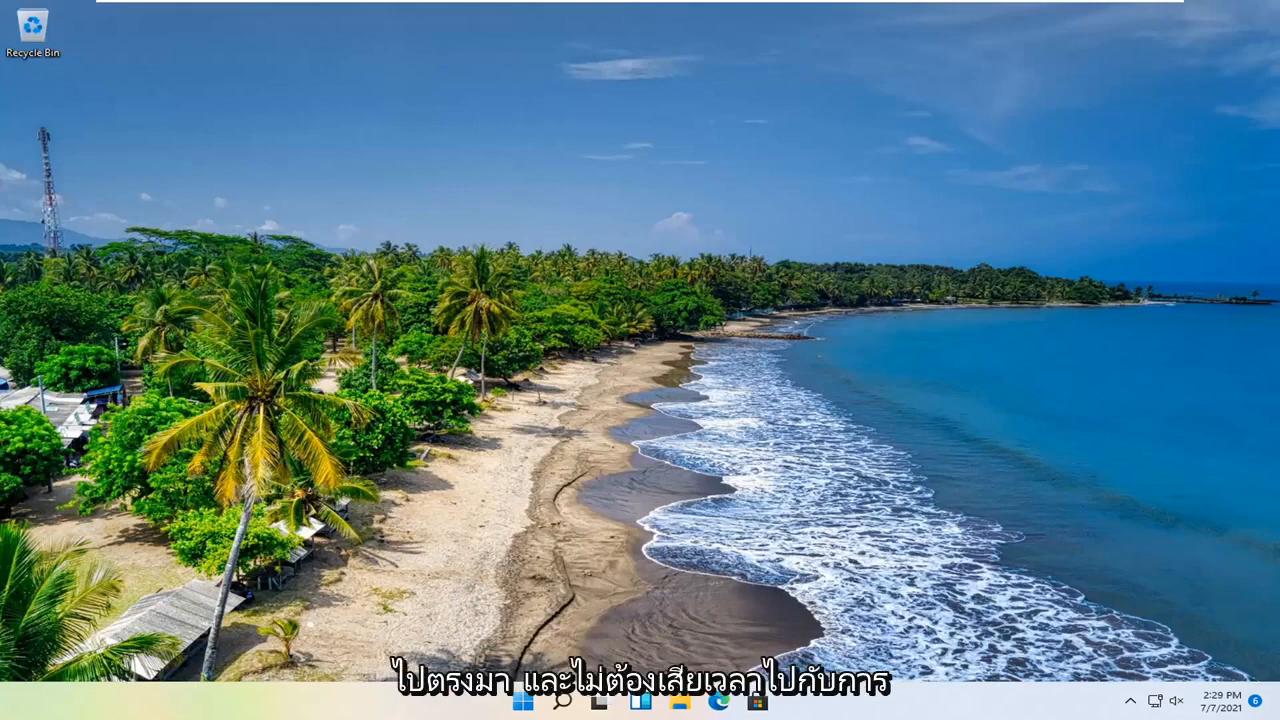
mouse_move(745, 548)
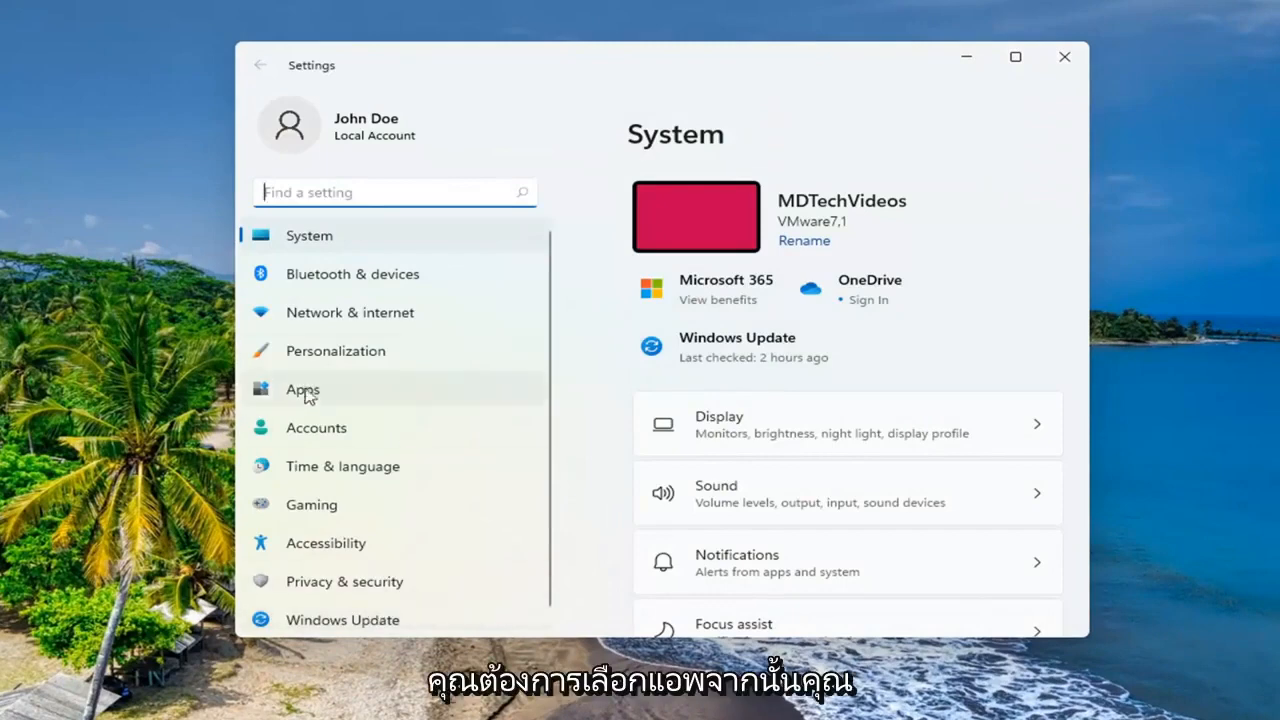
- Filter installed apps by 'mail' and show Mail and Calendar's options menu
click(302, 389)
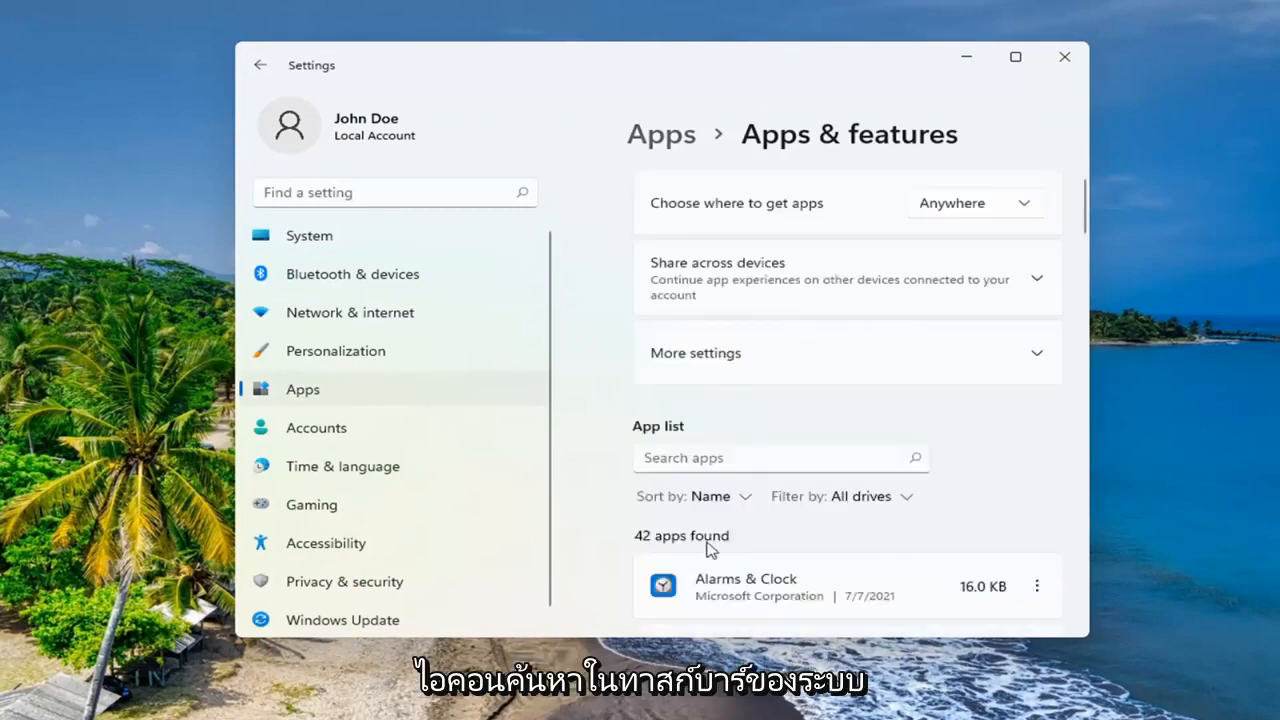
scroll(down, 3)
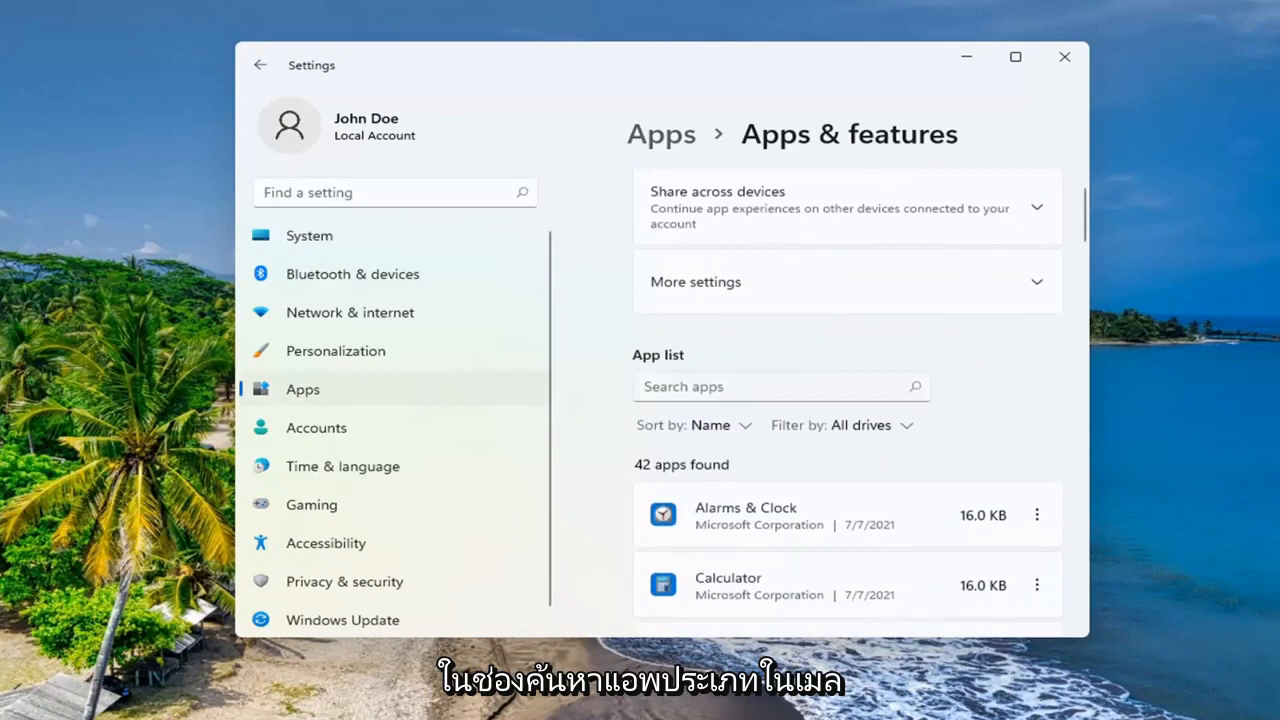
text(mail)
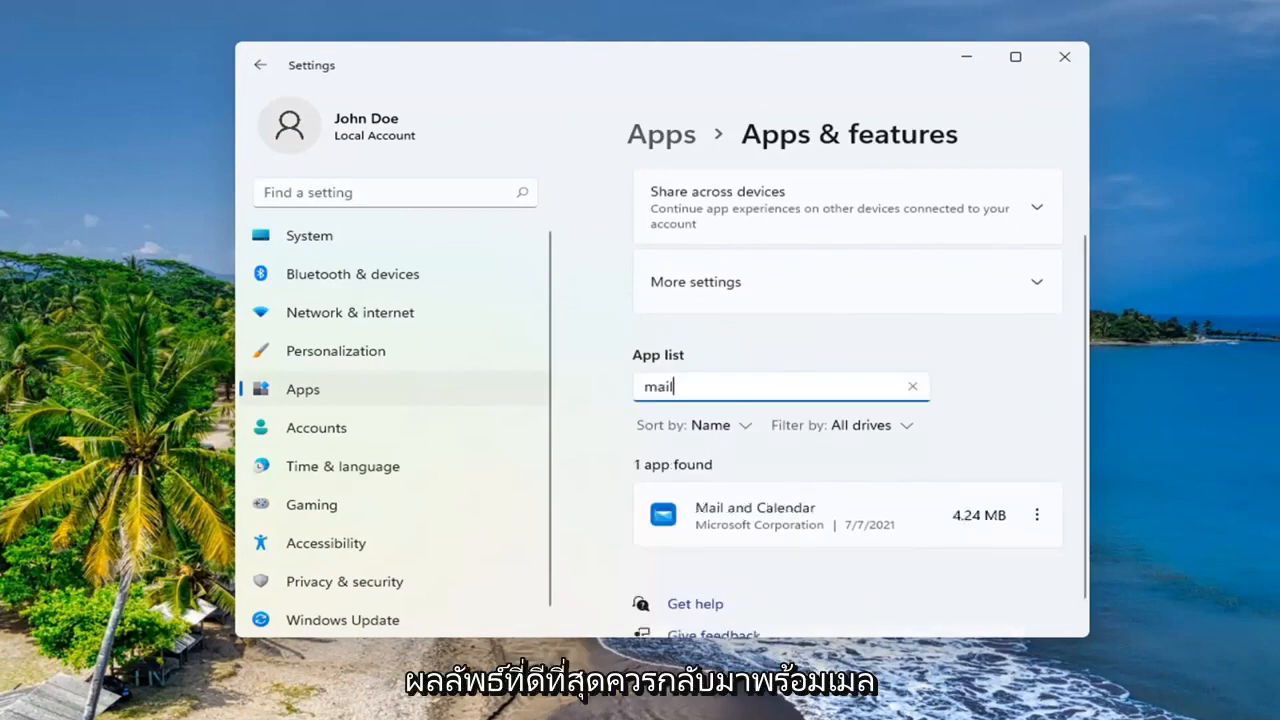
scroll(down, 3)
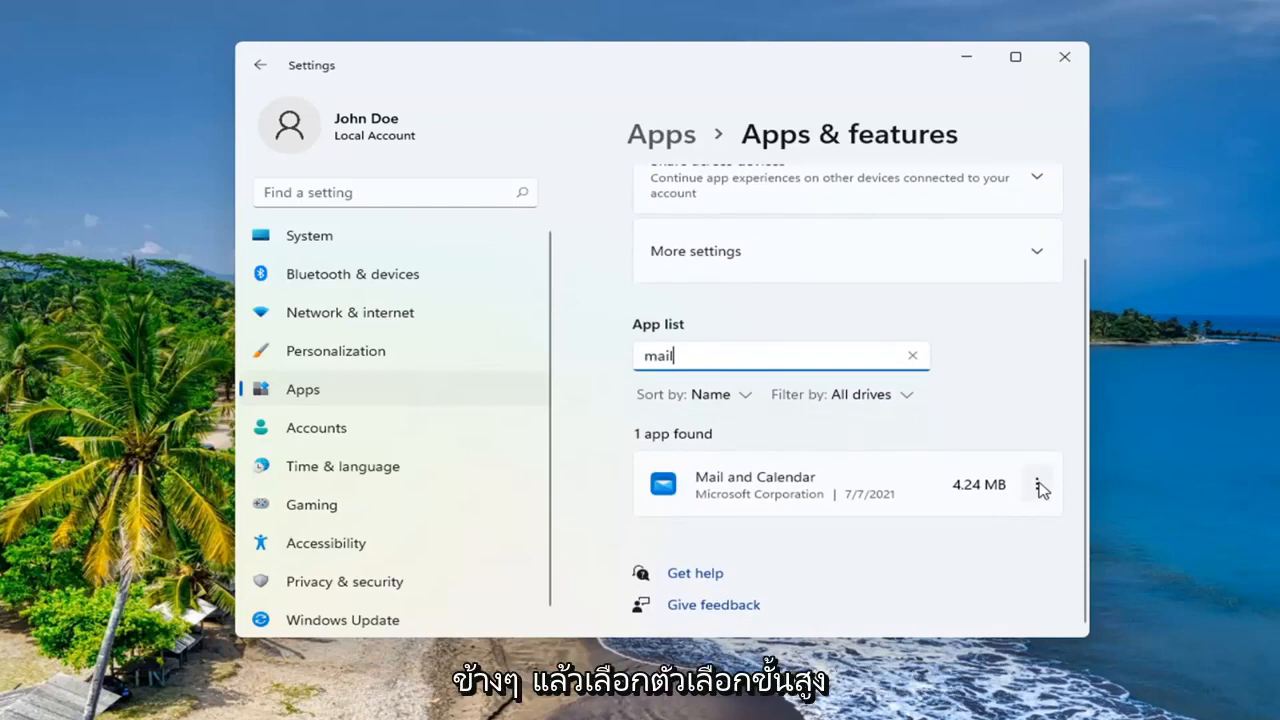
click(1037, 483)
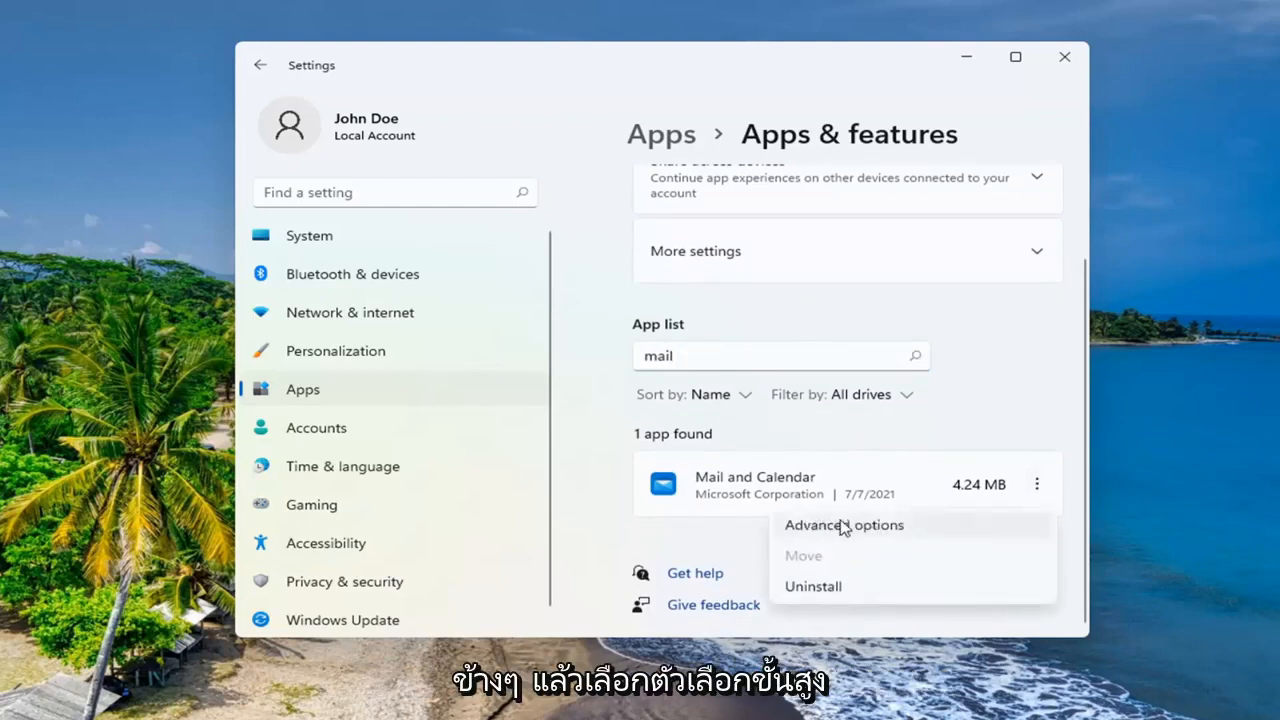
- Repair Mail and Calendar from its Advanced options page until the checkmark appears
click(843, 524)
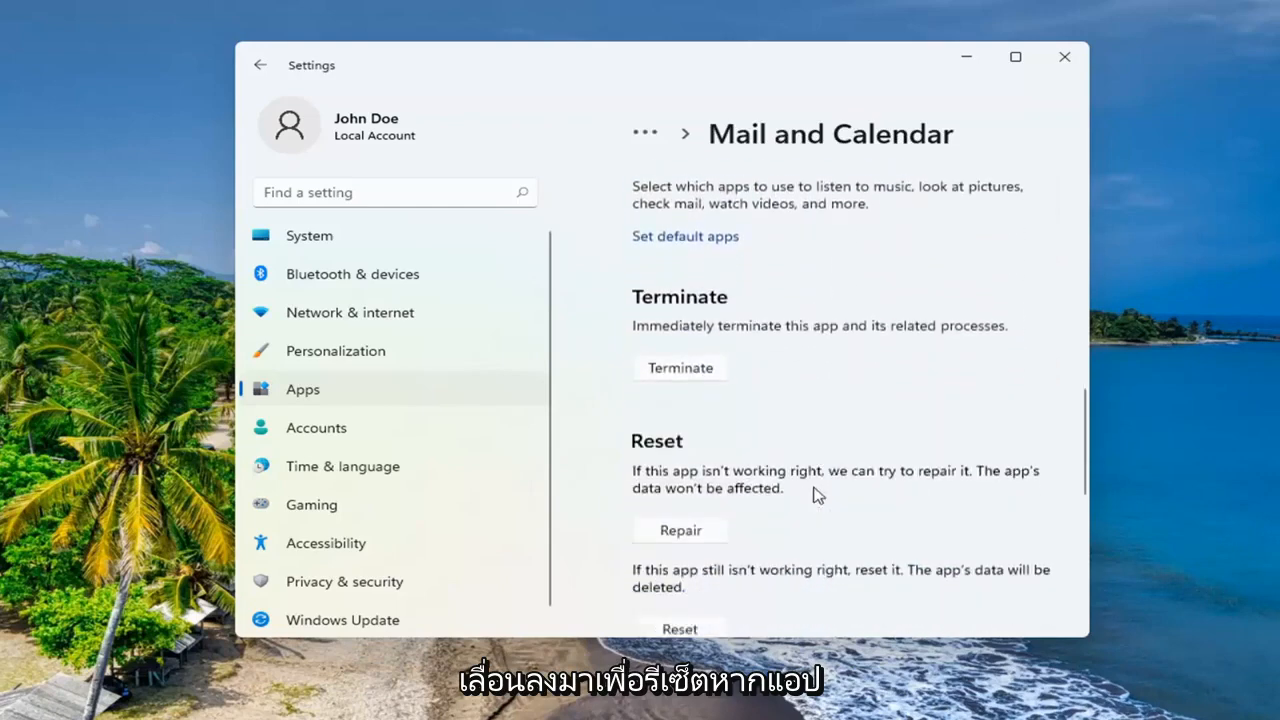
scroll(down, 3)
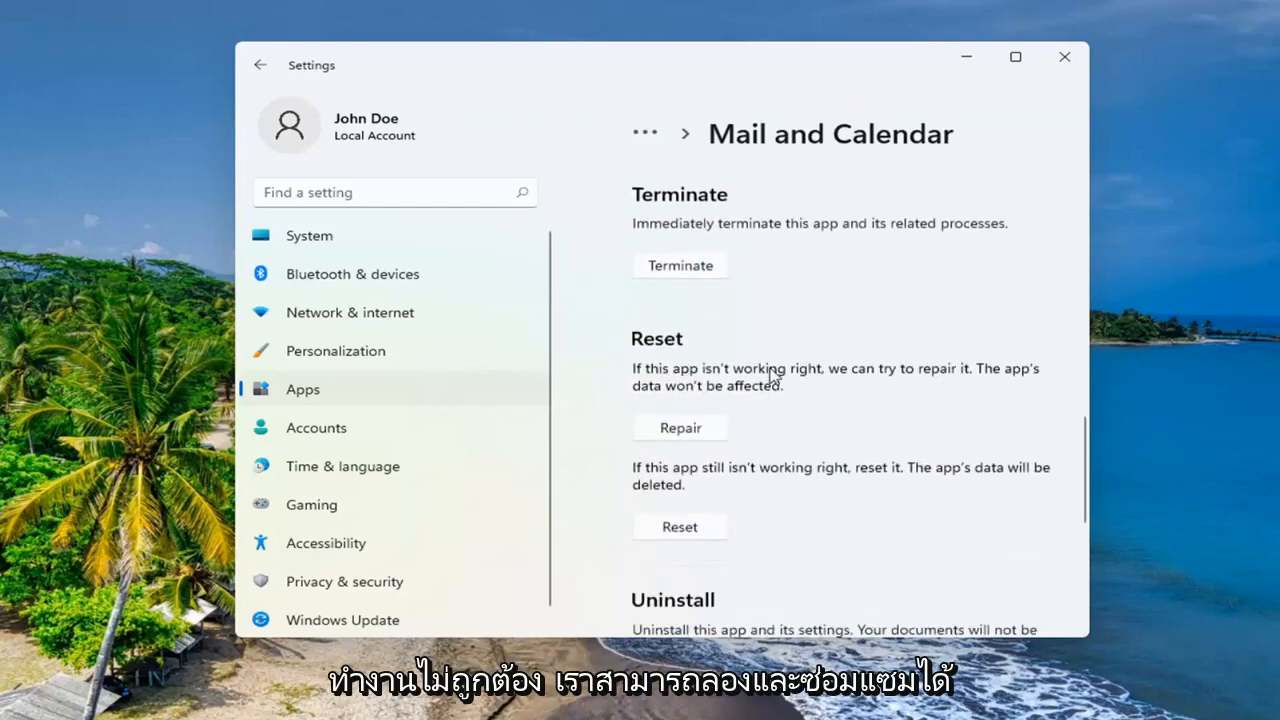
mouse_move(762, 397)
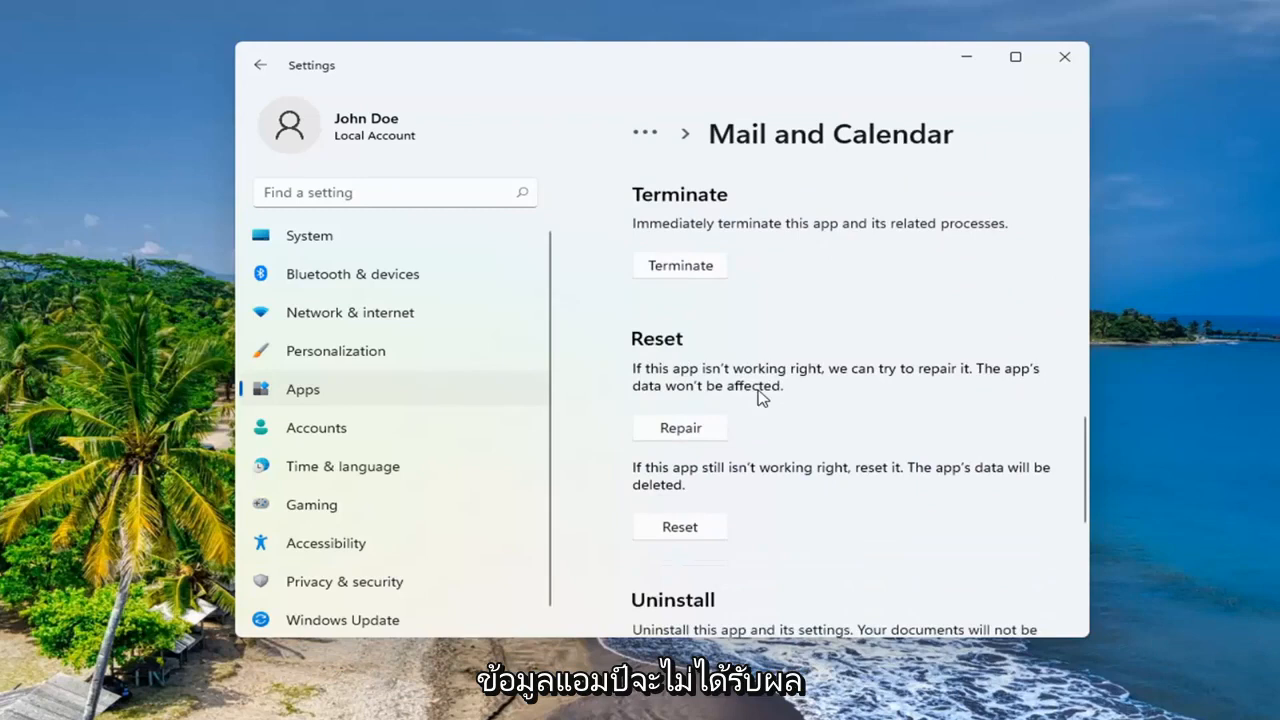
click(680, 427)
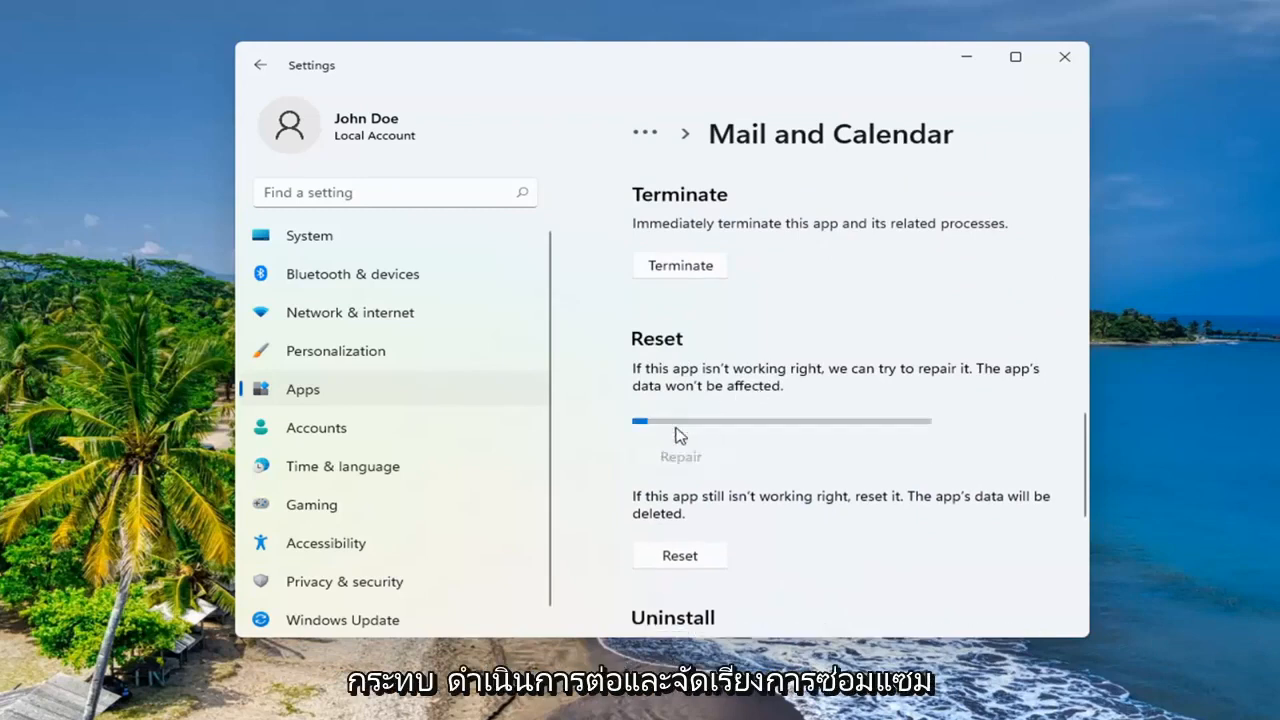
scroll(down, 3)
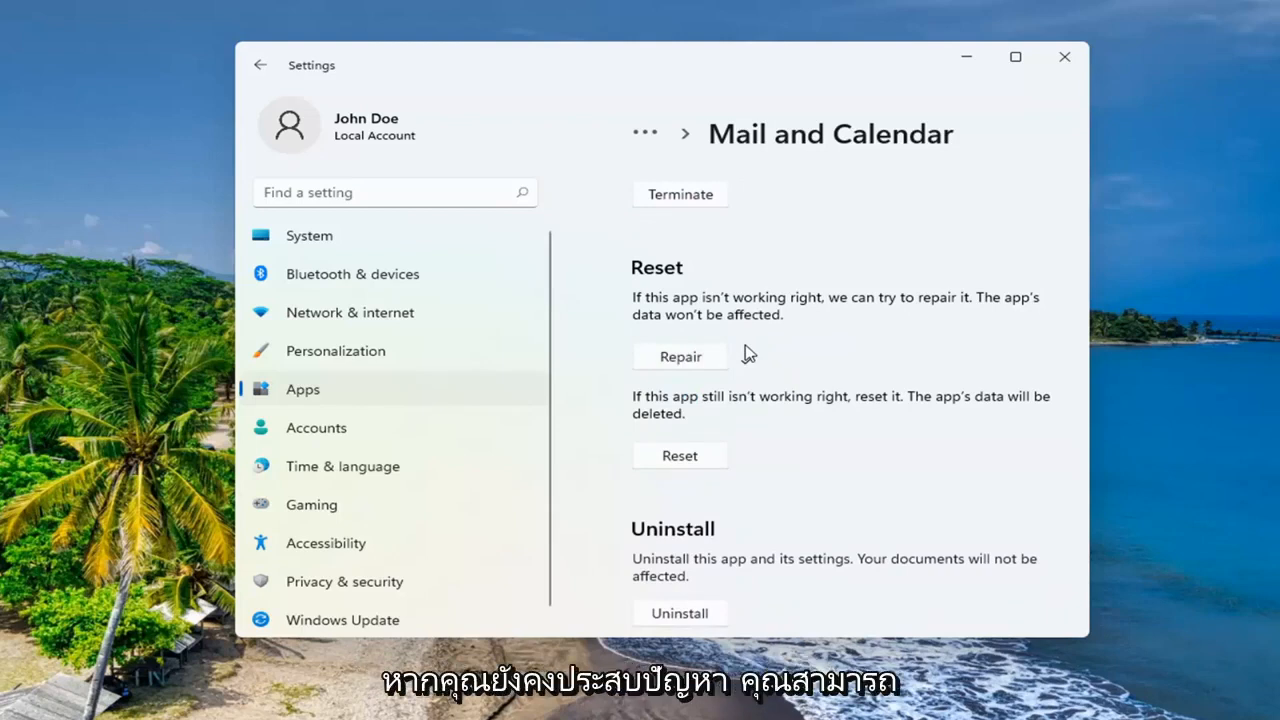
click(680, 356)
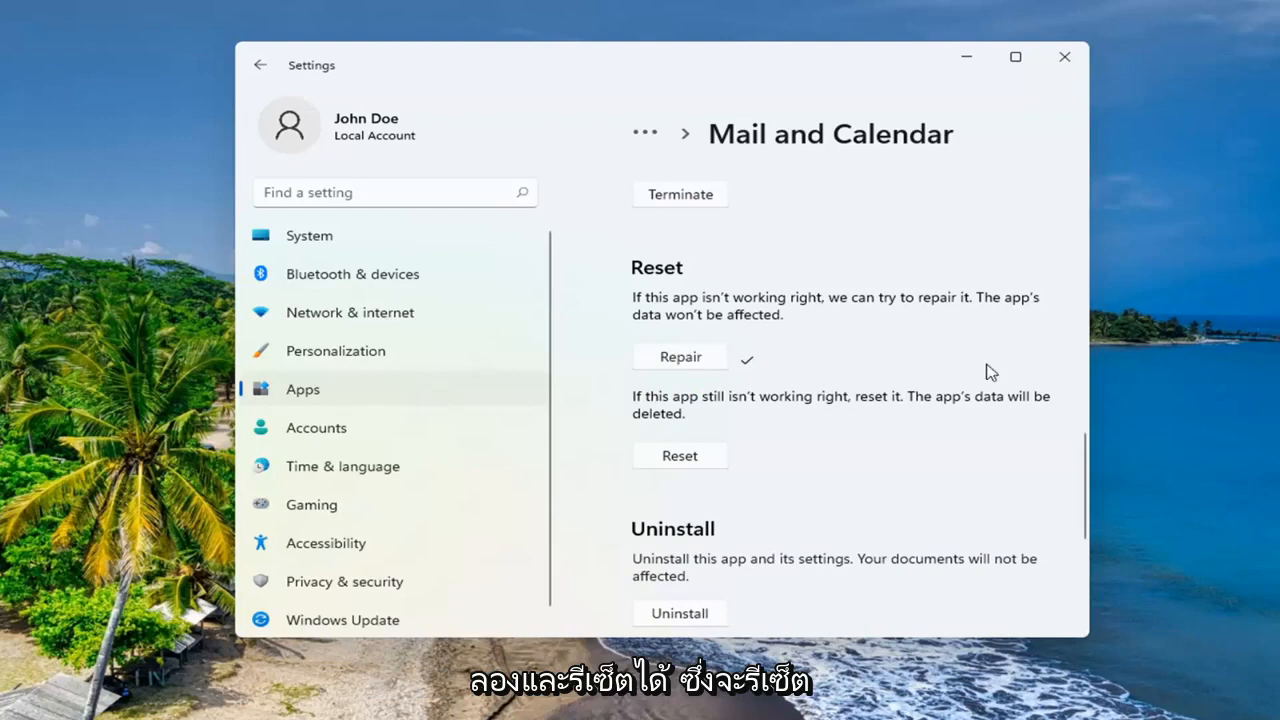
mouse_move(685, 425)
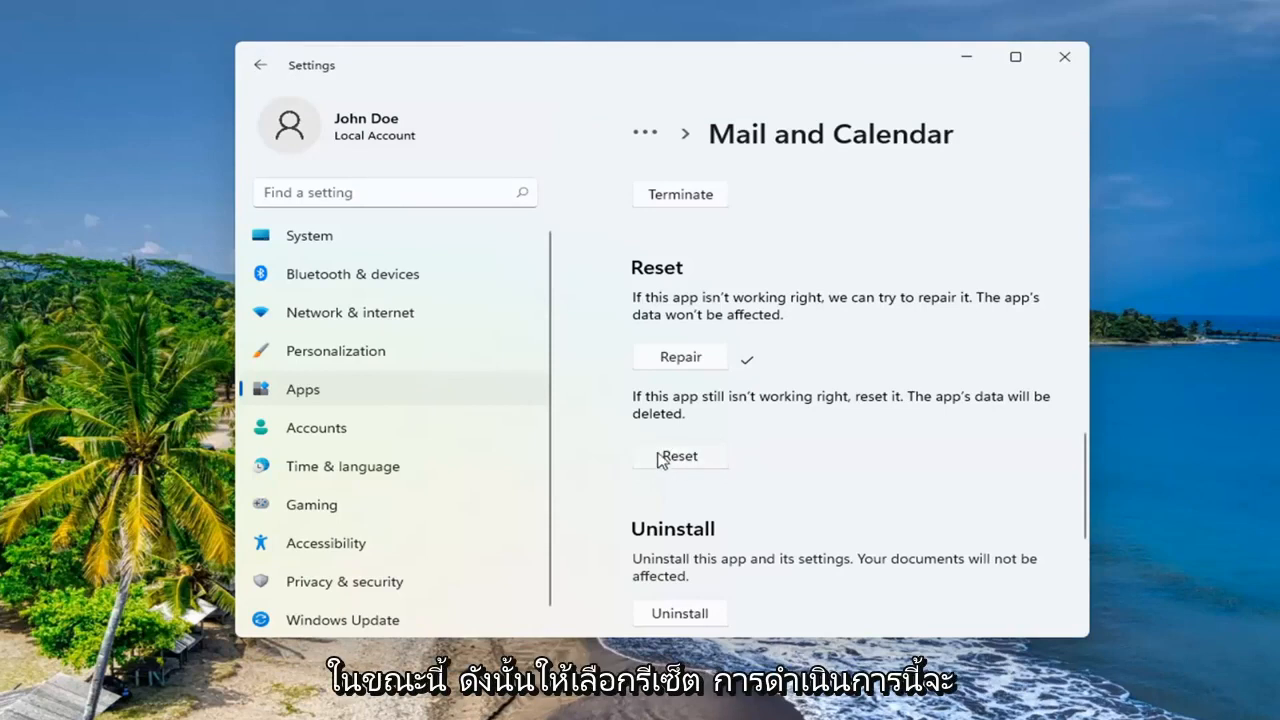
- Reset Mail and Calendar, confirming the deletion of its app data
click(679, 455)
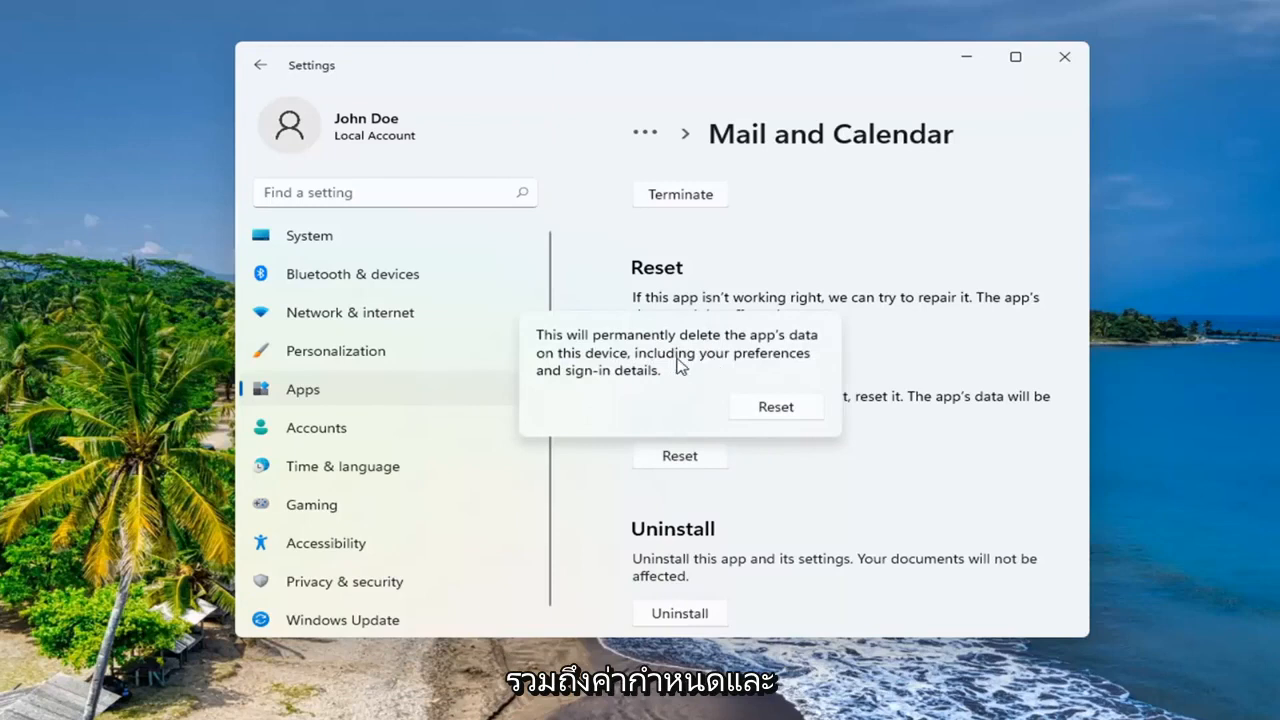
mouse_move(700, 387)
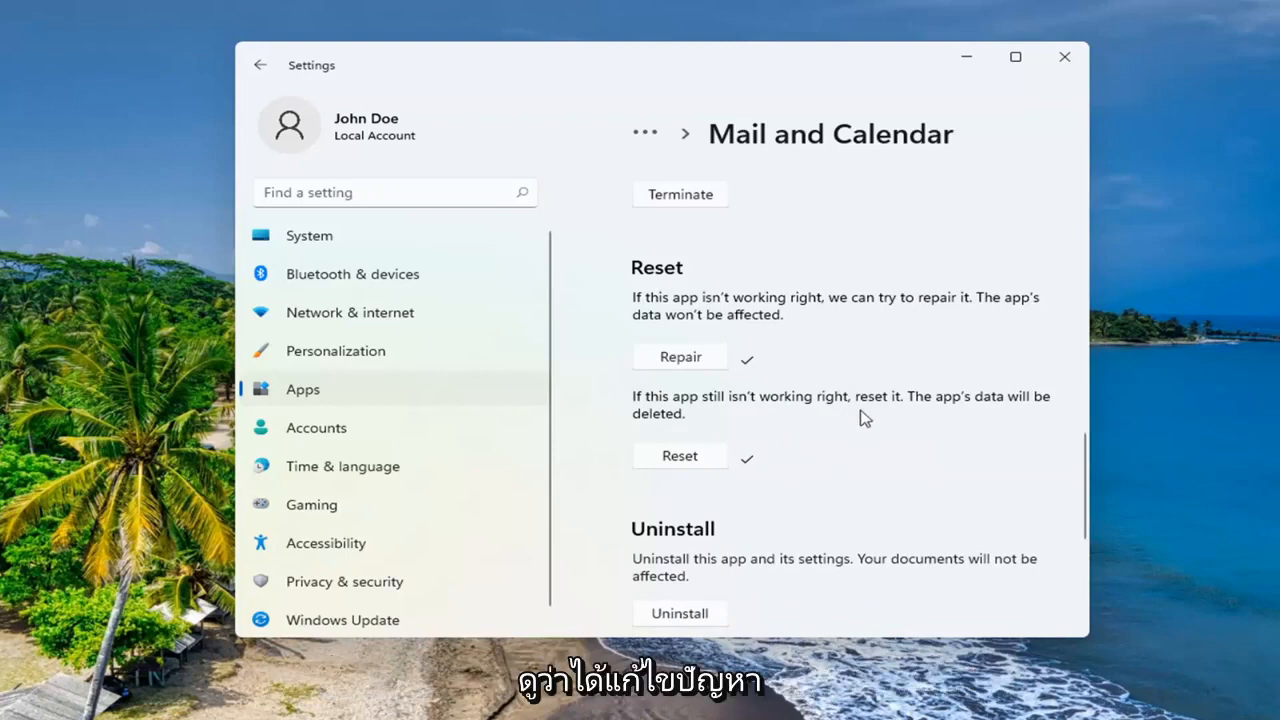
scroll(down, 3)
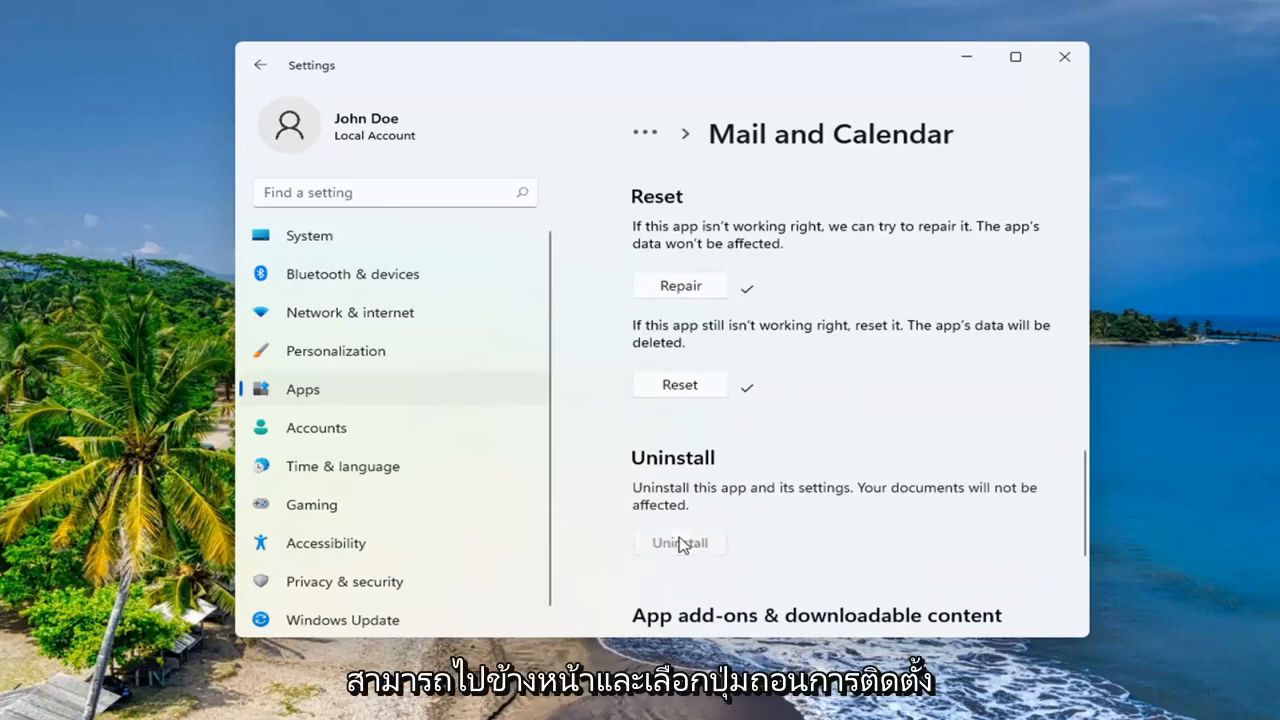
- Uninstall Mail and Calendar and return to the full Apps & features list
click(679, 542)
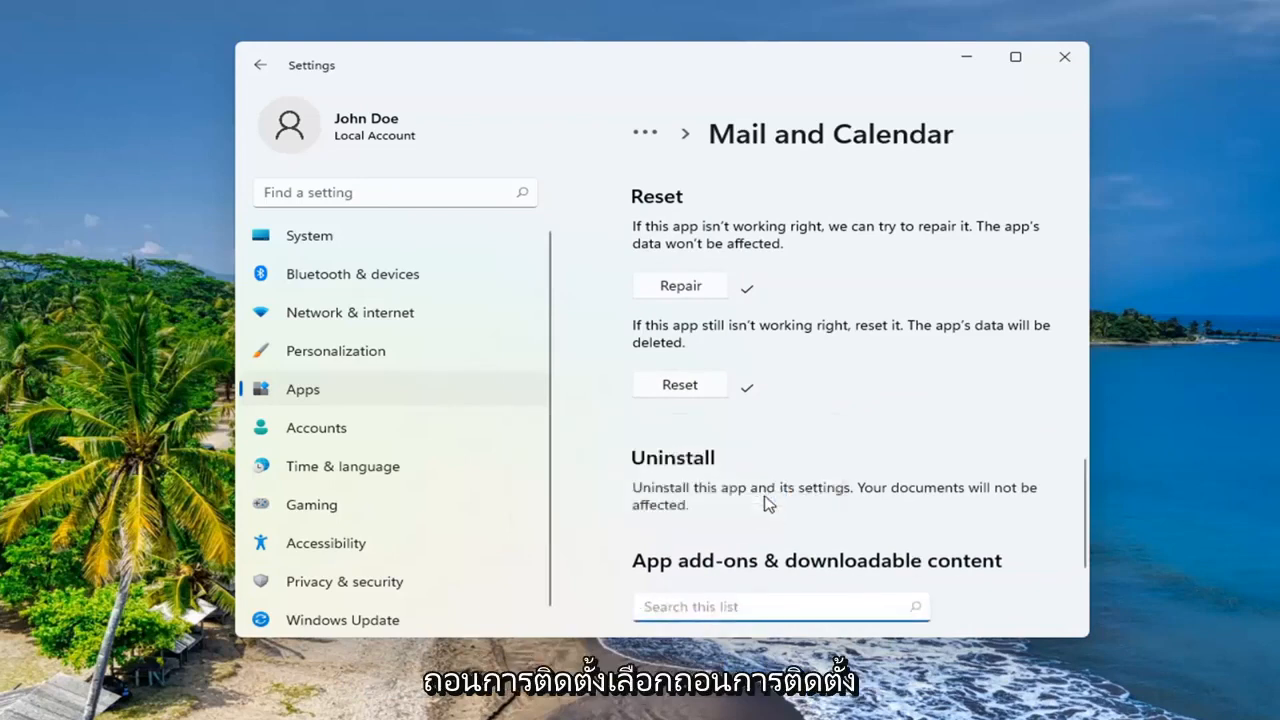
scroll(down, 3)
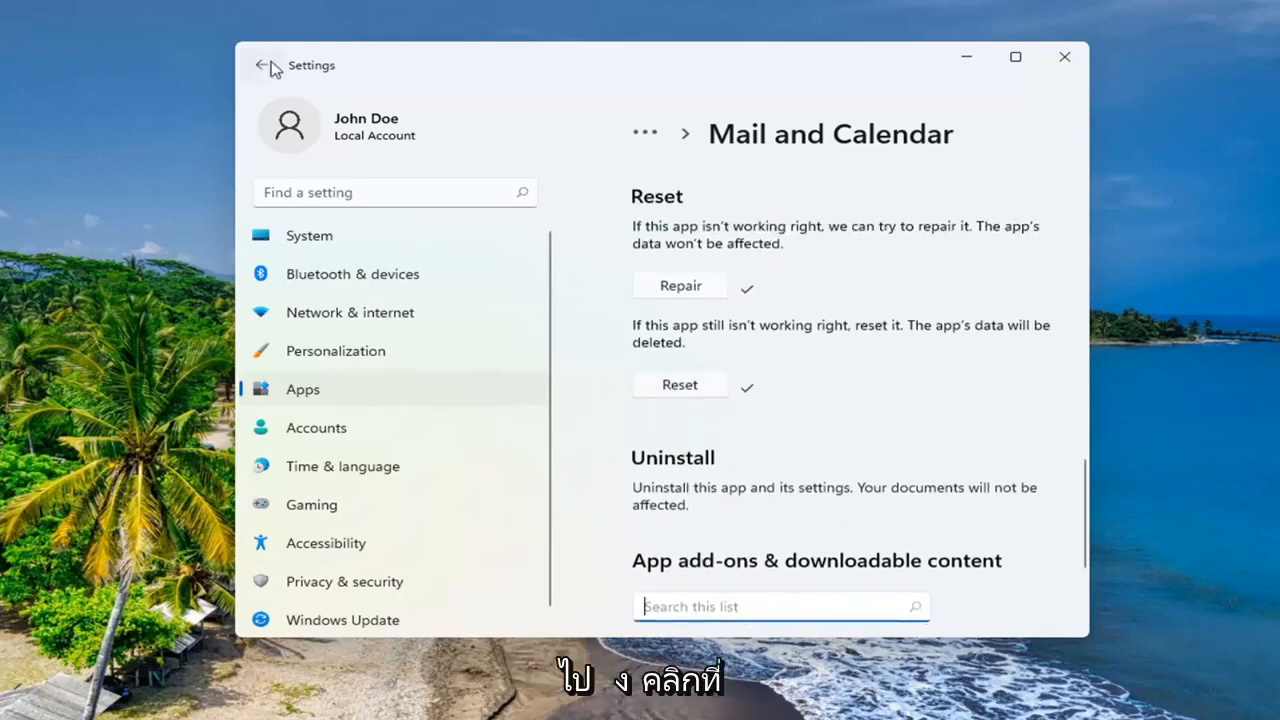
click(262, 65)
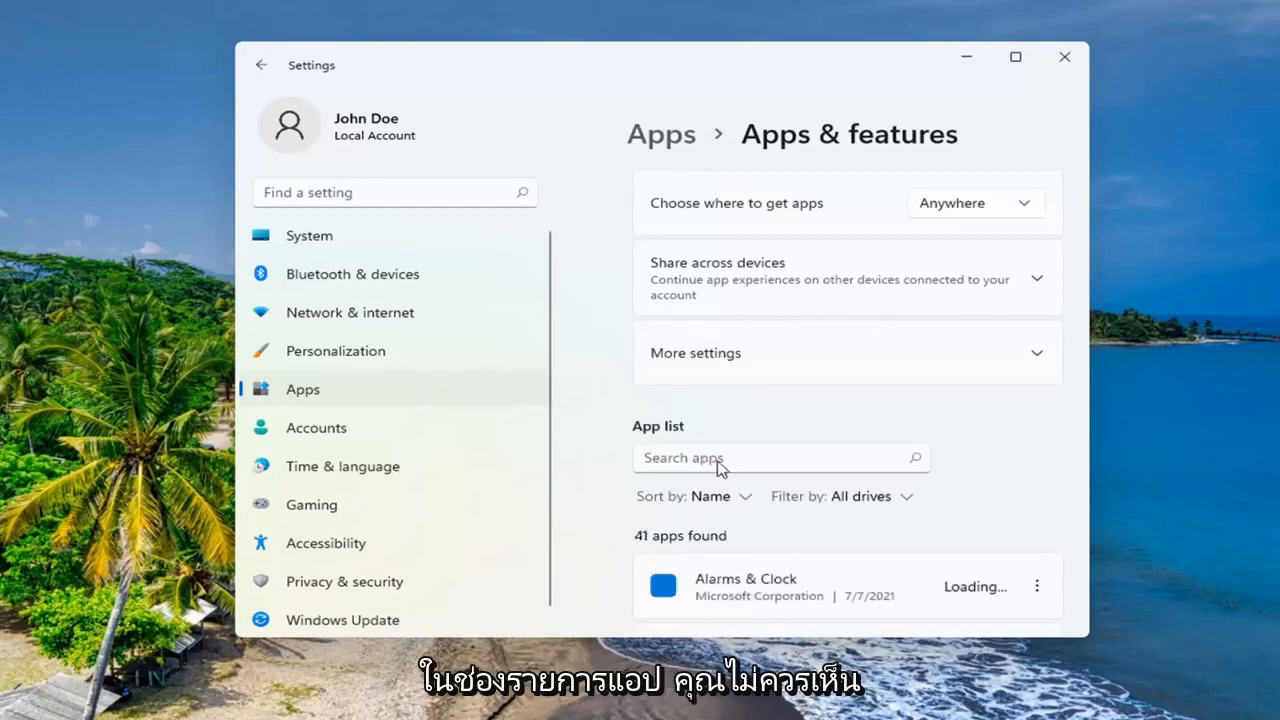
text(mail)
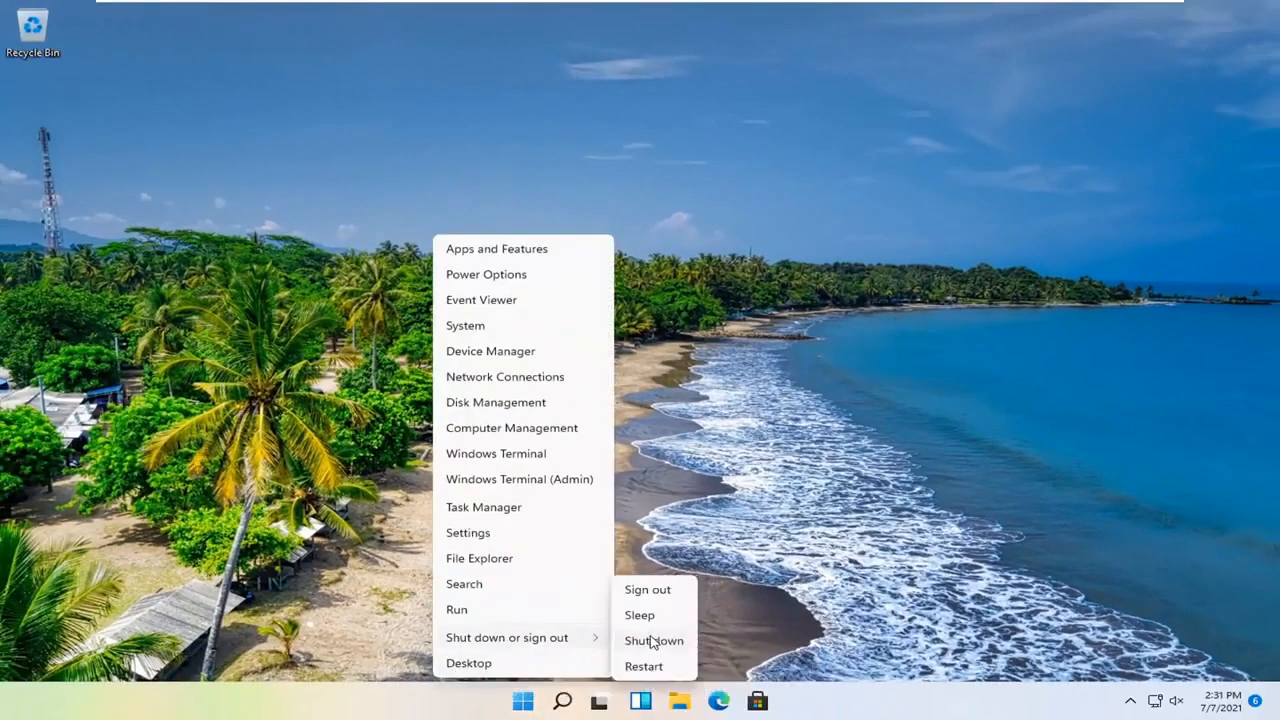
- Restart Windows and wait for the plain desktop to return
click(647, 589)
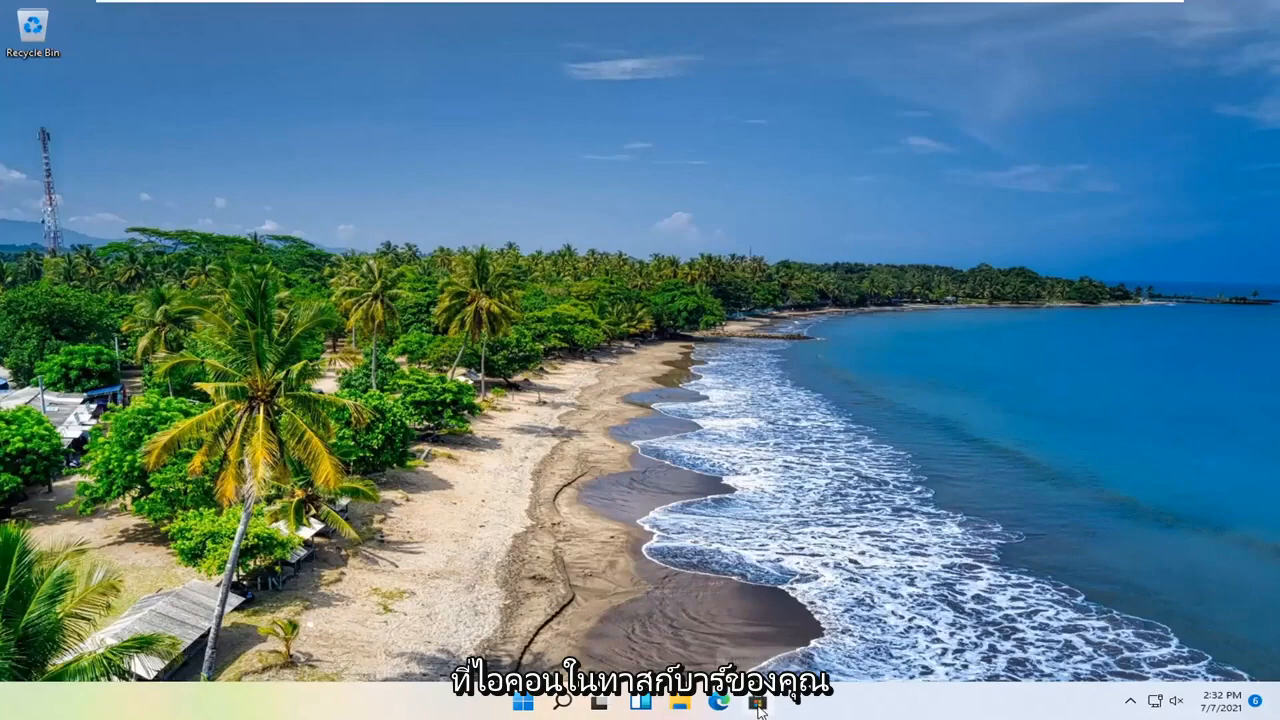
- Search Microsoft Store for 'mail' and open the Mail and Calendar listing
click(758, 700)
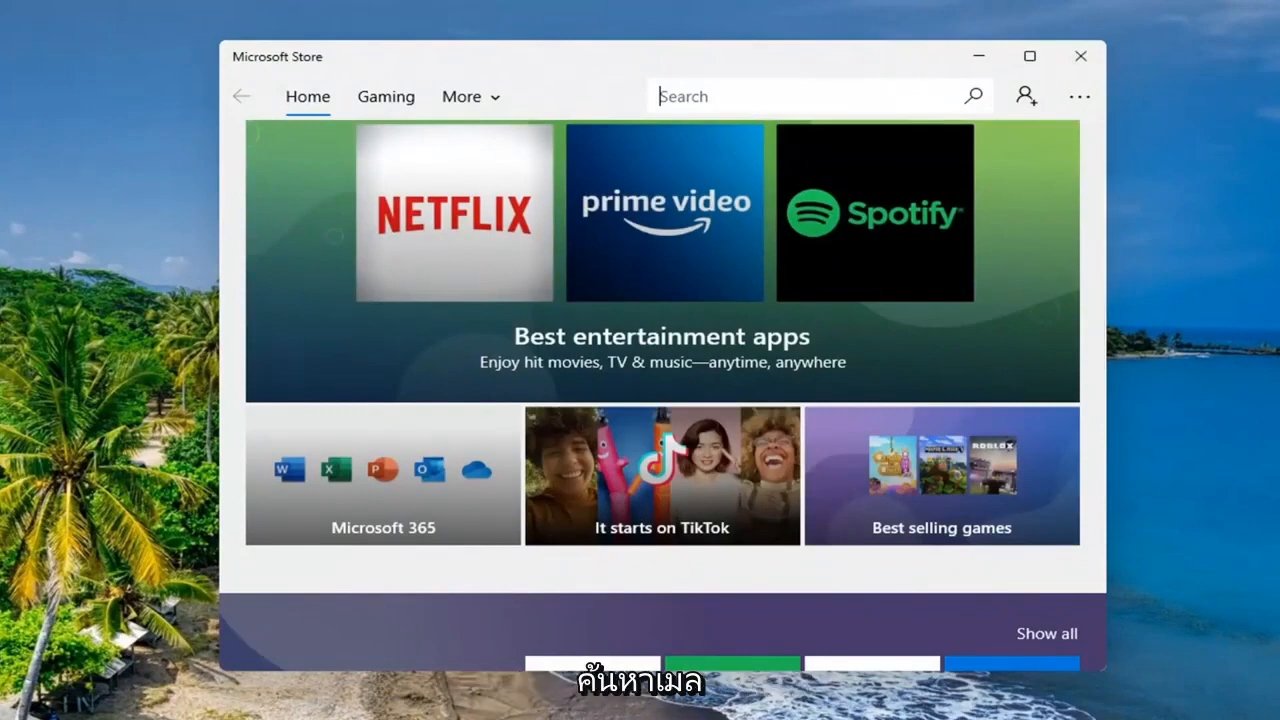
text(mail)
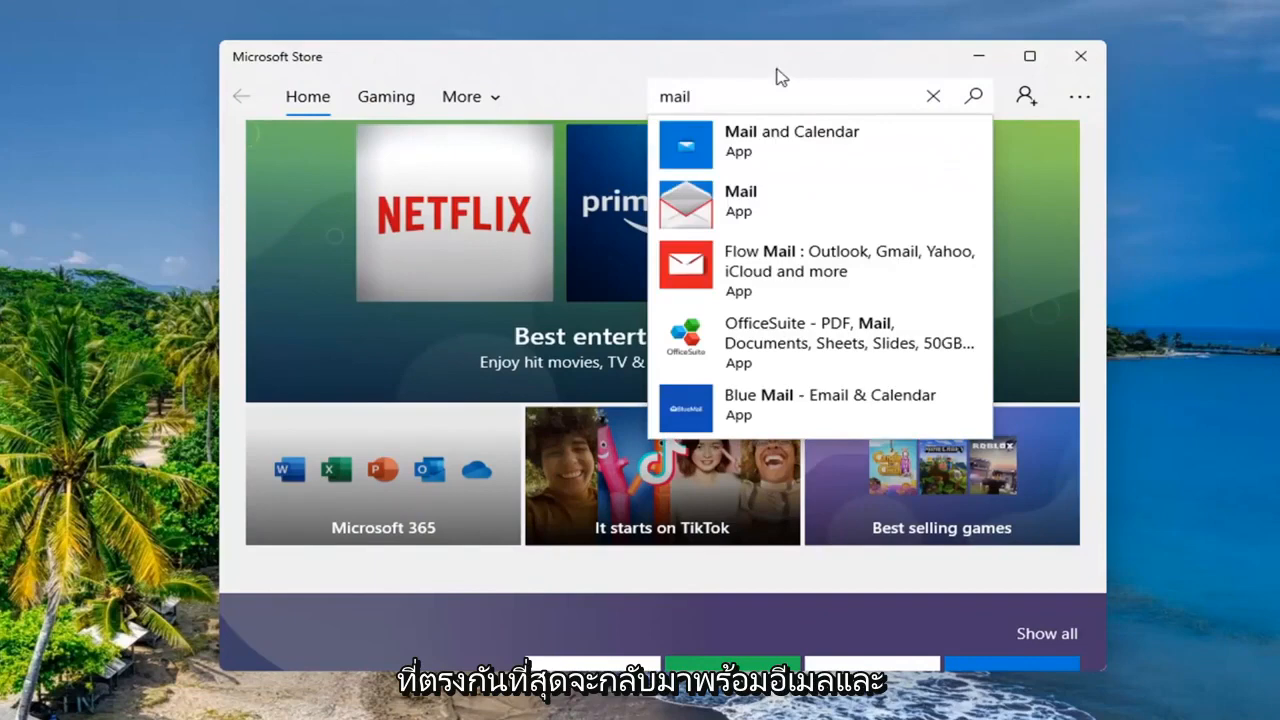
click(932, 96)
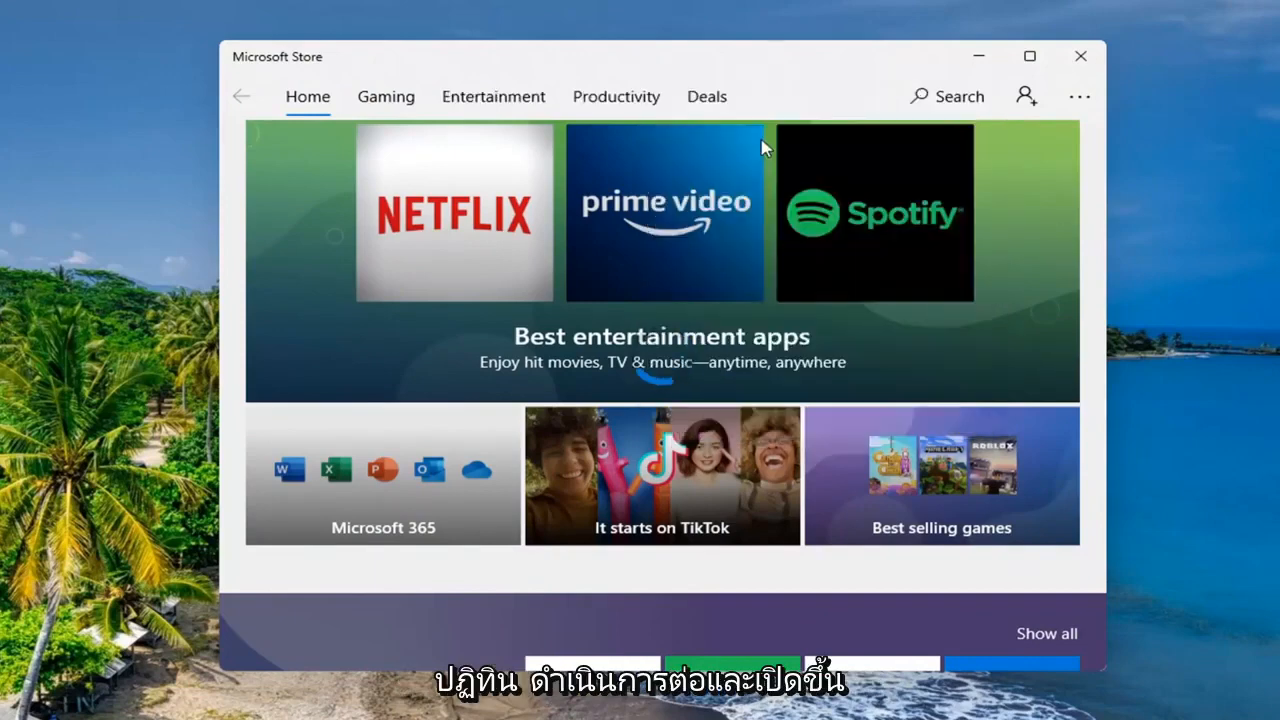
click(493, 96)
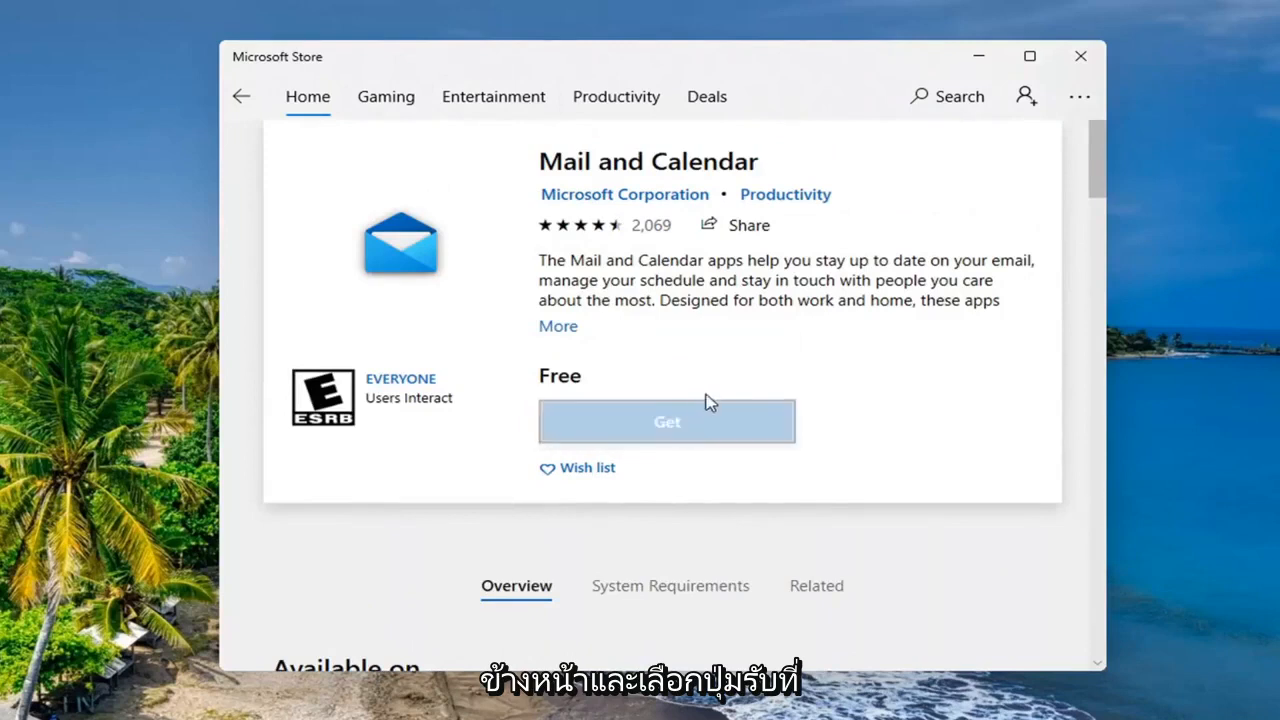
- Get Mail and Calendar, declining sign-in, and let the install finish
click(666, 421)
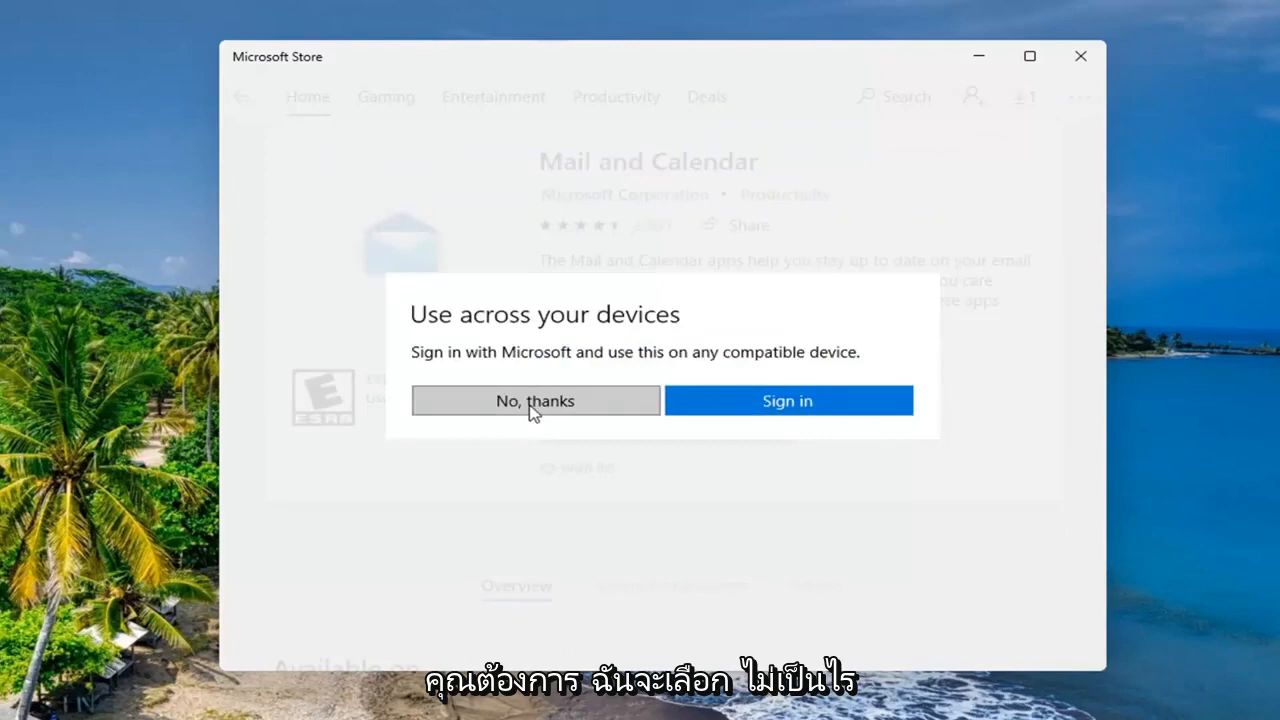
click(535, 400)
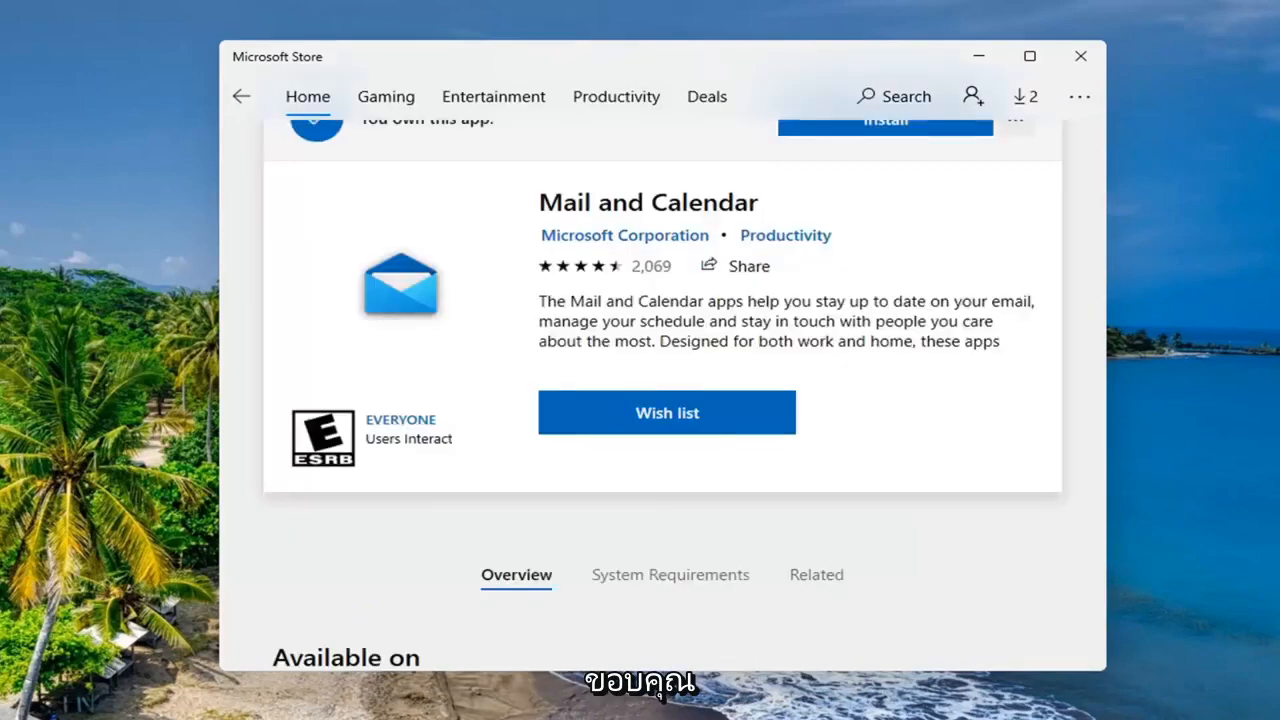
click(885, 122)
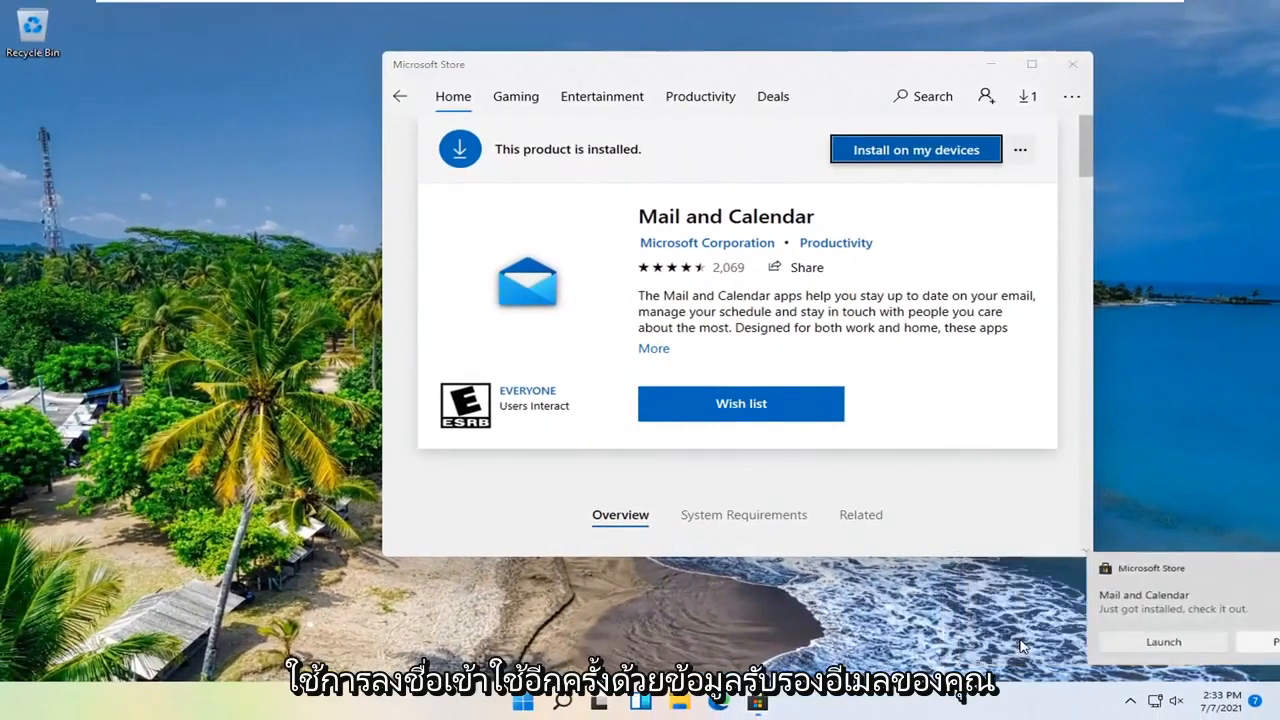
- Launch the reinstalled Mail to its Welcome screen, then close it
click(1162, 641)
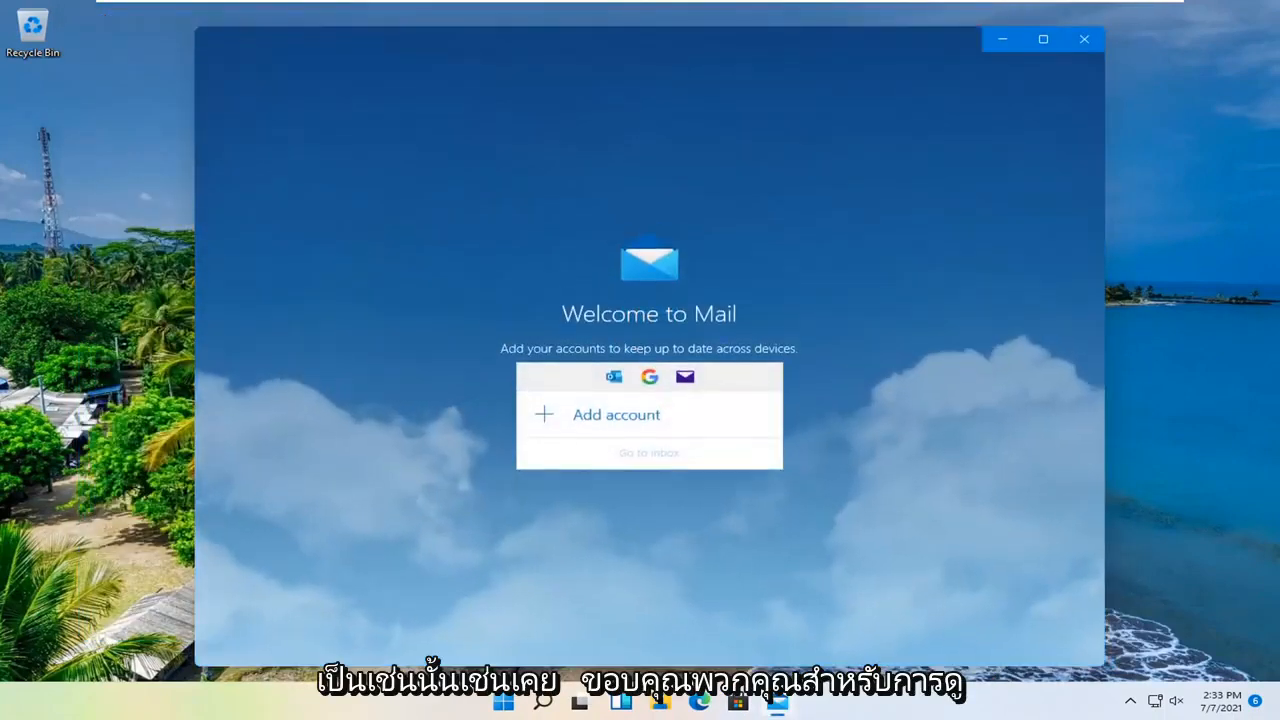
mouse_move(1084, 39)
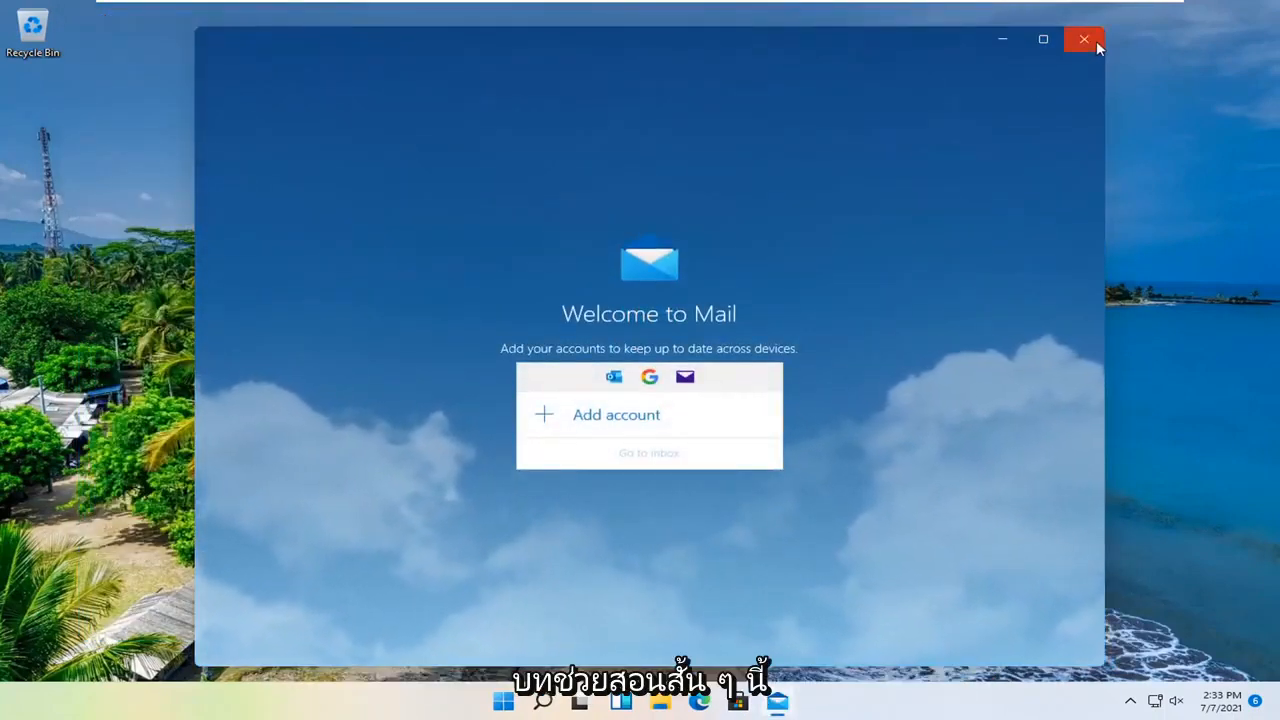
click(1083, 39)
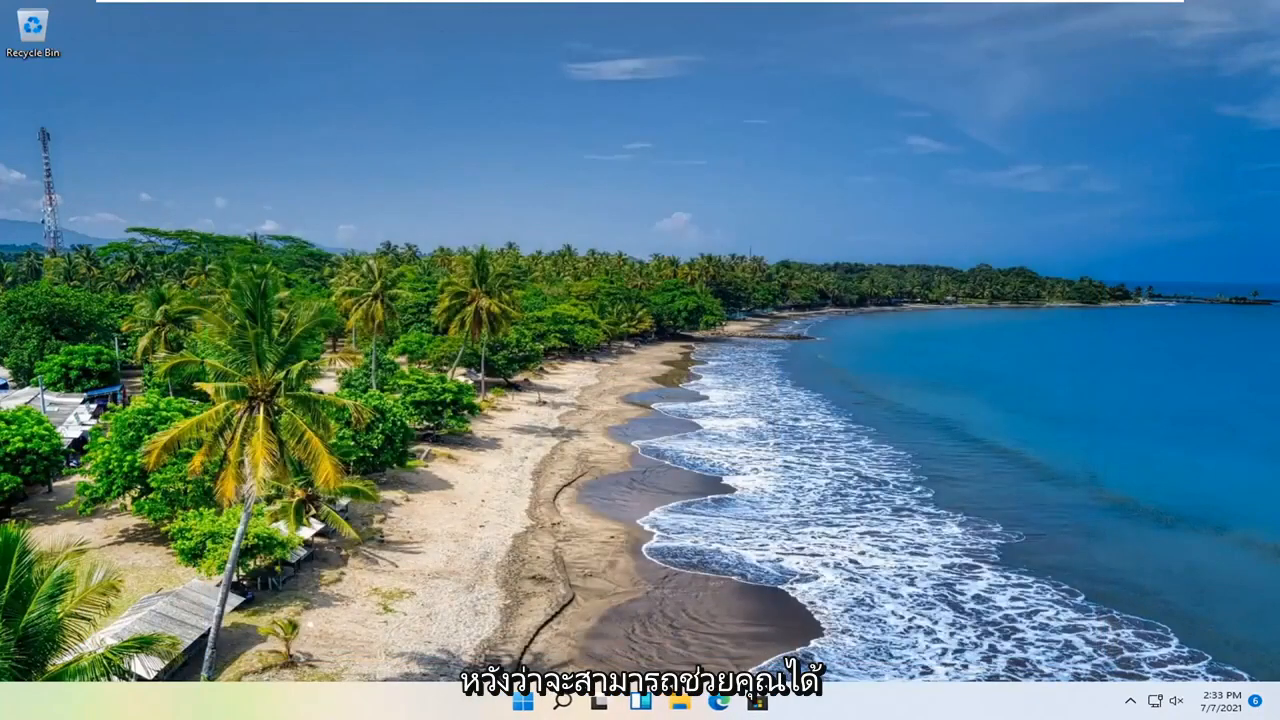